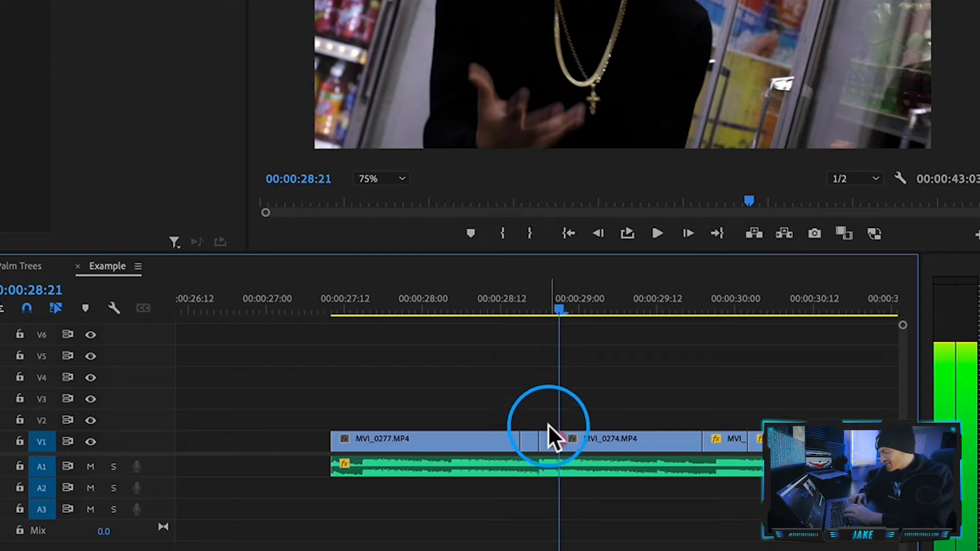
Nest the short clip between MVI_0277 and MVI_0274 into a new nested sequence.
{"action": "right_click", "coordinate": [548, 441]}
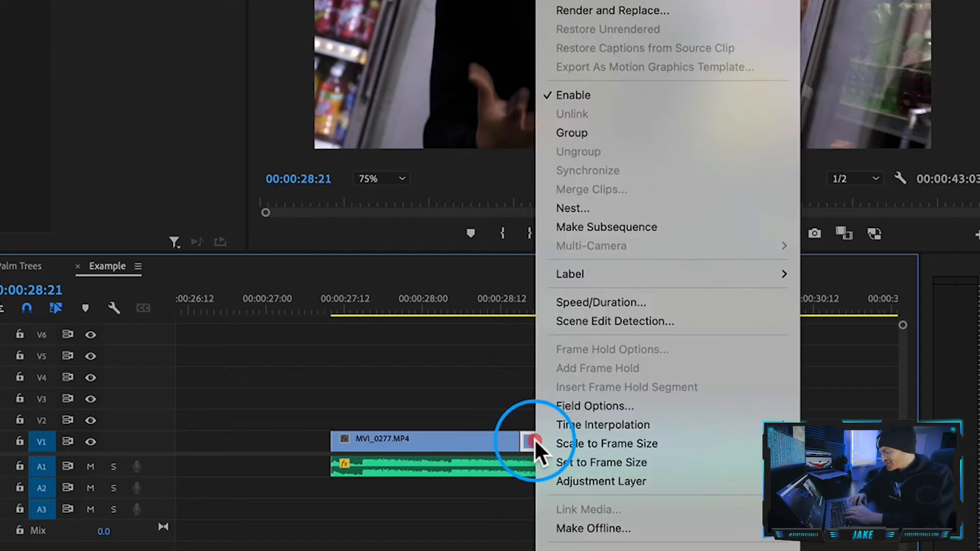
{"action": "mouse_move", "coordinate": [624, 208]}
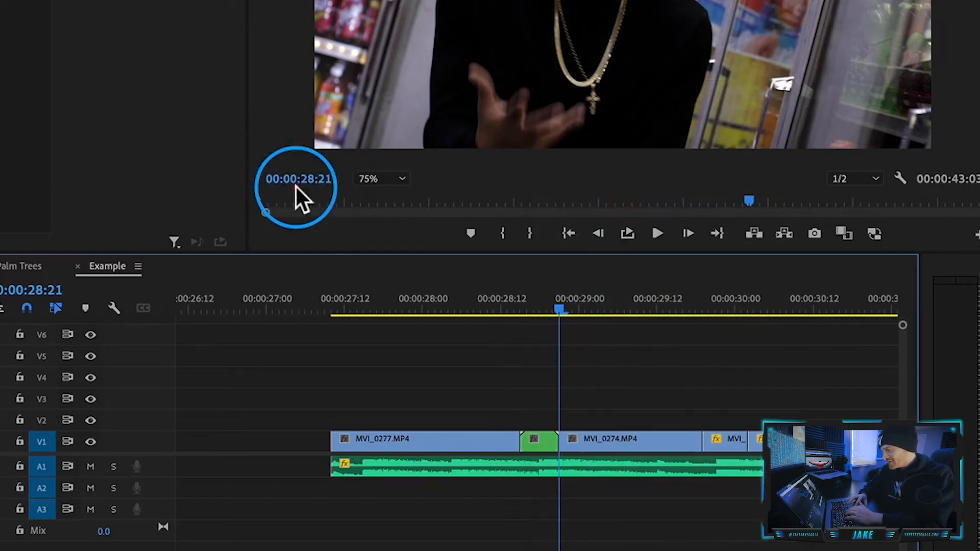
{"action": "left_click_drag", "start_coordinate": [558, 310], "coordinate": [539, 310]}
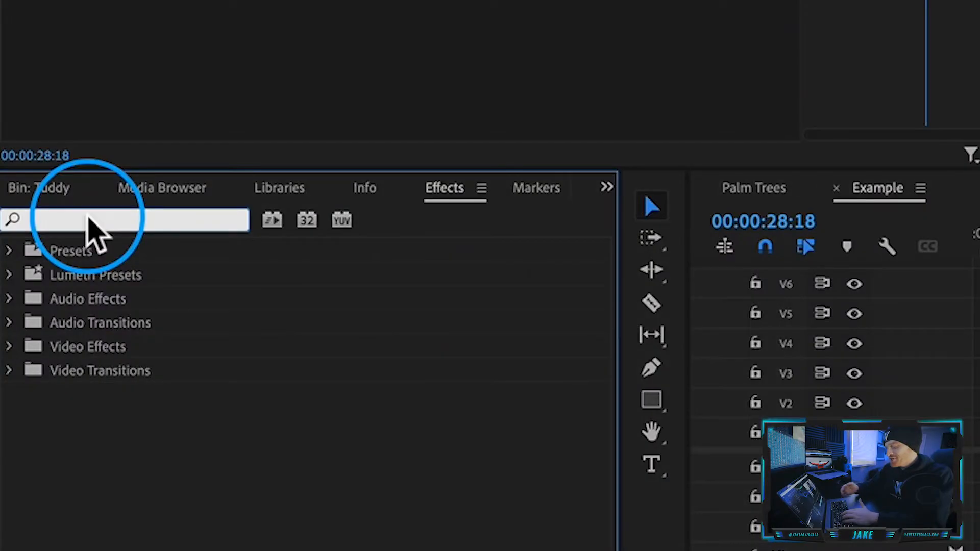
Find Fast Blur by searching 'fast' and apply it to Nested Sequence 21.
{"action": "type", "text": "fast"}
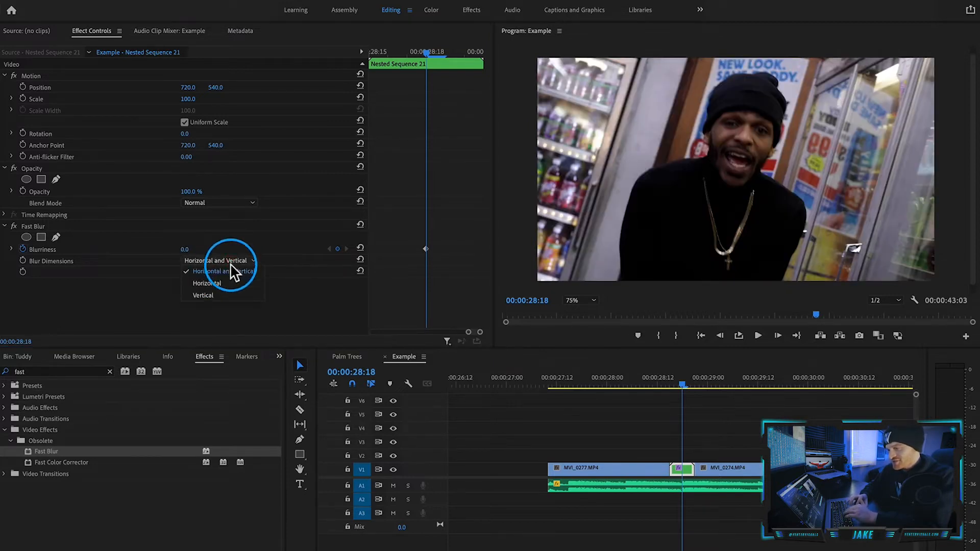
Make the Fast Blur horizontal-only at blurriness 286 with Repeat Edge Pixels on.
{"action": "left_click", "coordinate": [207, 283]}
{"action": "type", "text": "136"}
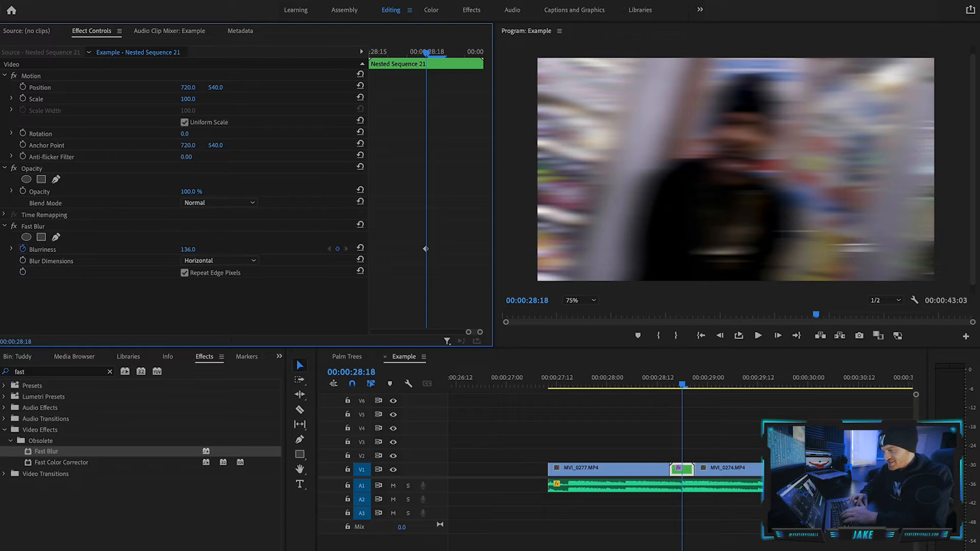
{"action": "left_click_drag", "start_coordinate": [188, 249], "coordinate": [196, 249]}
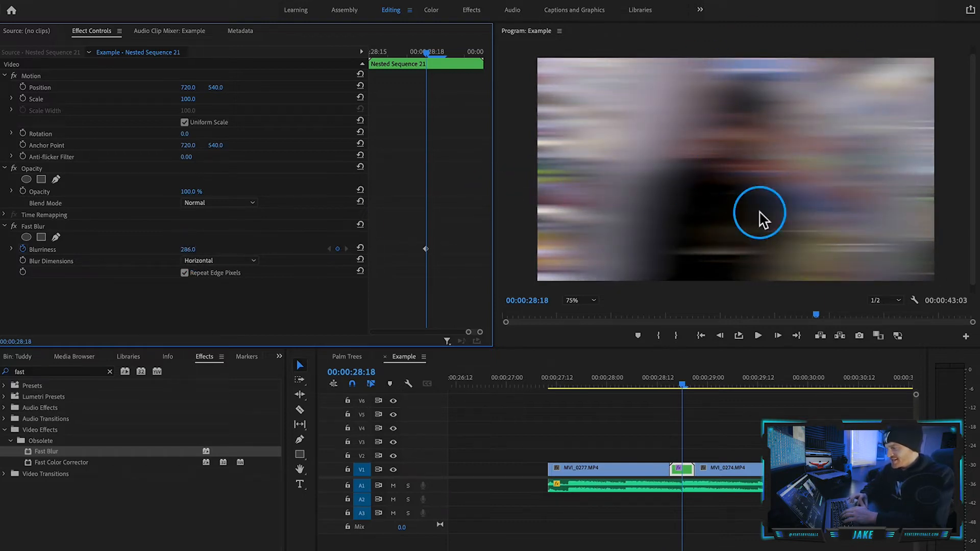
{"action": "mouse_move", "coordinate": [780, 248]}
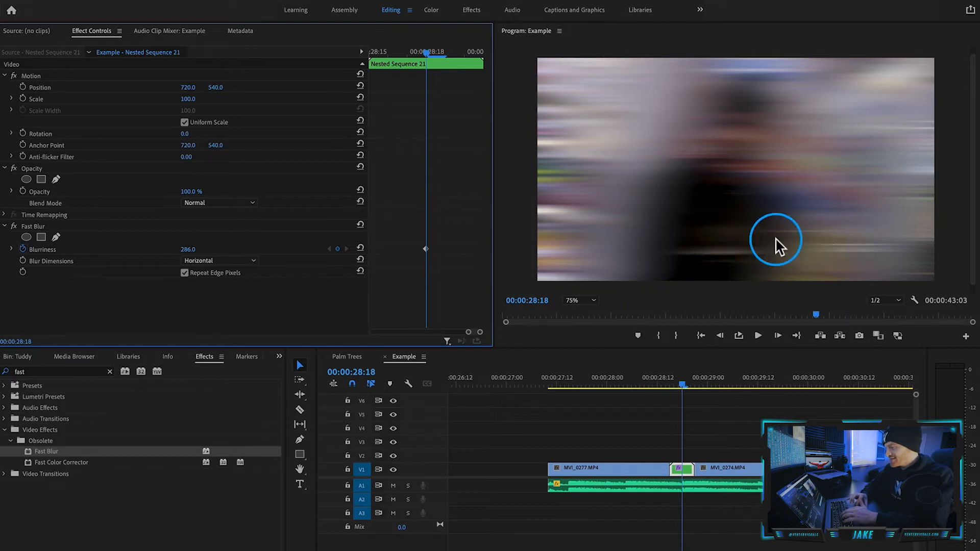
{"action": "mouse_move", "coordinate": [589, 145]}
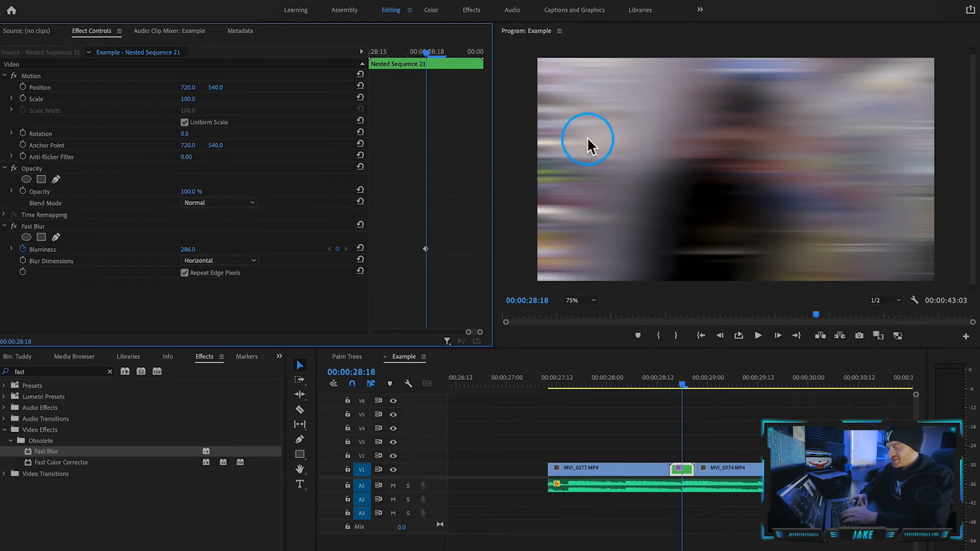
{"action": "left_click", "coordinate": [218, 261]}
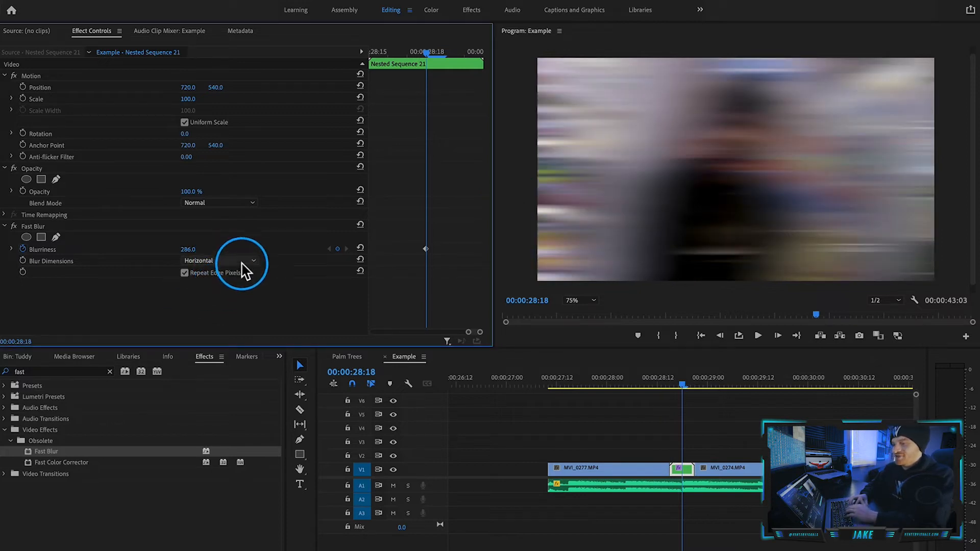
{"action": "mouse_move", "coordinate": [434, 238]}
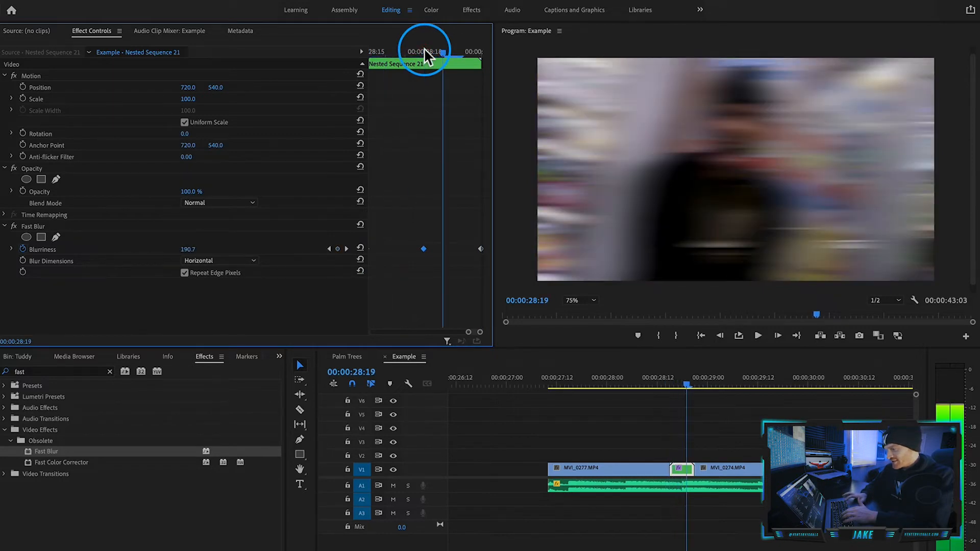
Move the playhead to the MVI_0274 clip on V2 around 00:00:39:22.
{"action": "left_click", "coordinate": [607, 411]}
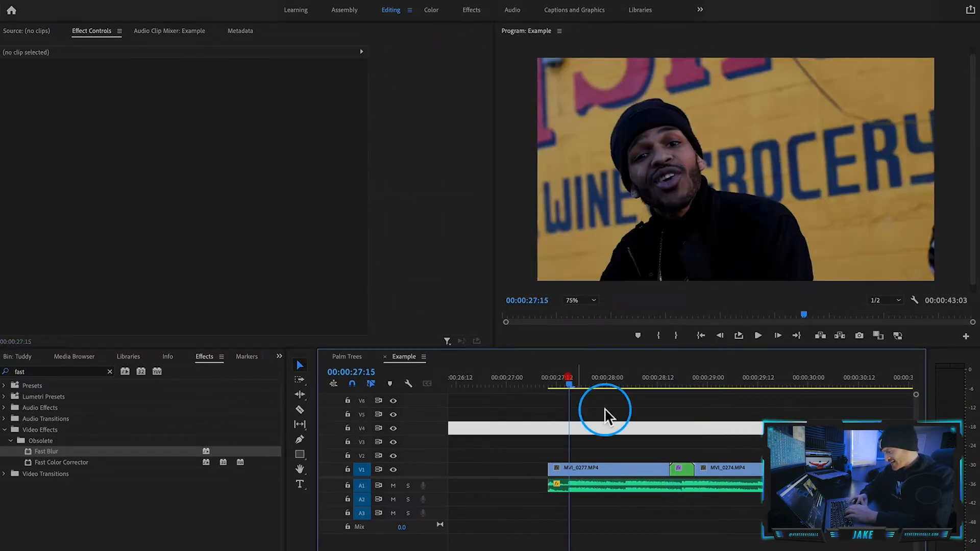
{"action": "left_click", "coordinate": [757, 336]}
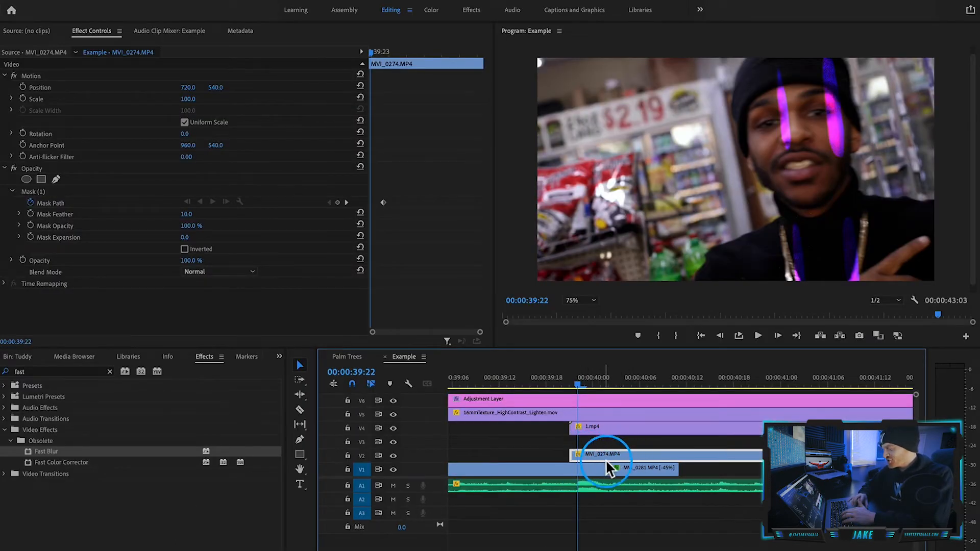
{"action": "left_click", "coordinate": [649, 468]}
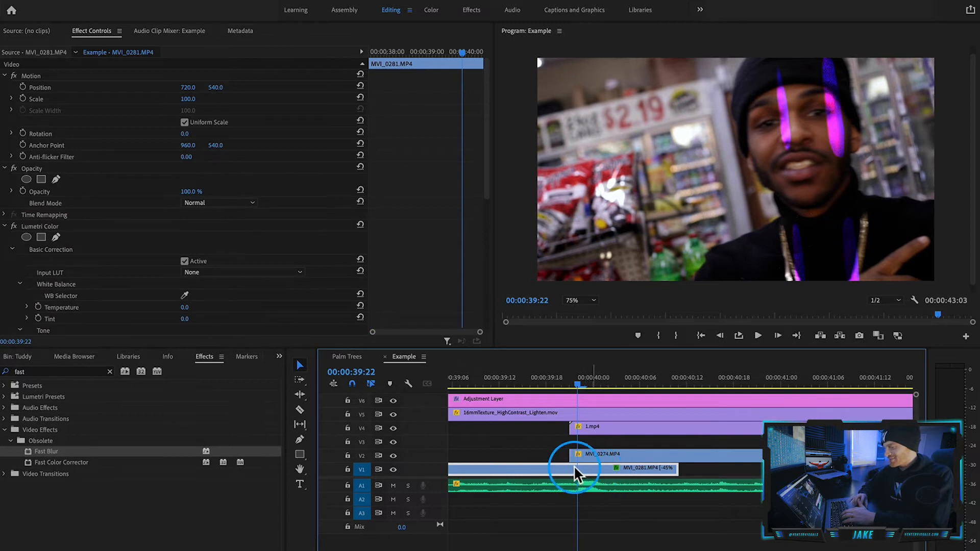
{"action": "left_click", "coordinate": [590, 454]}
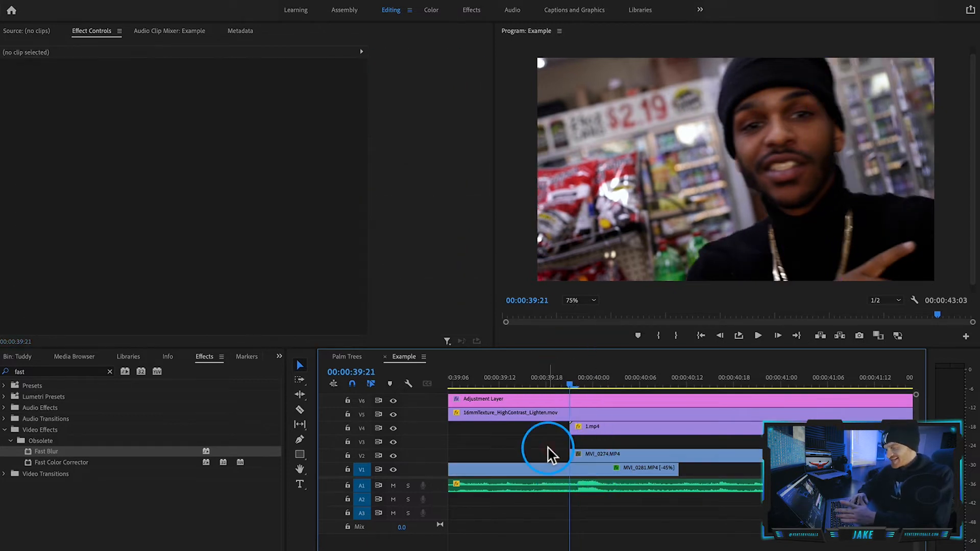
{"action": "left_click", "coordinate": [590, 453]}
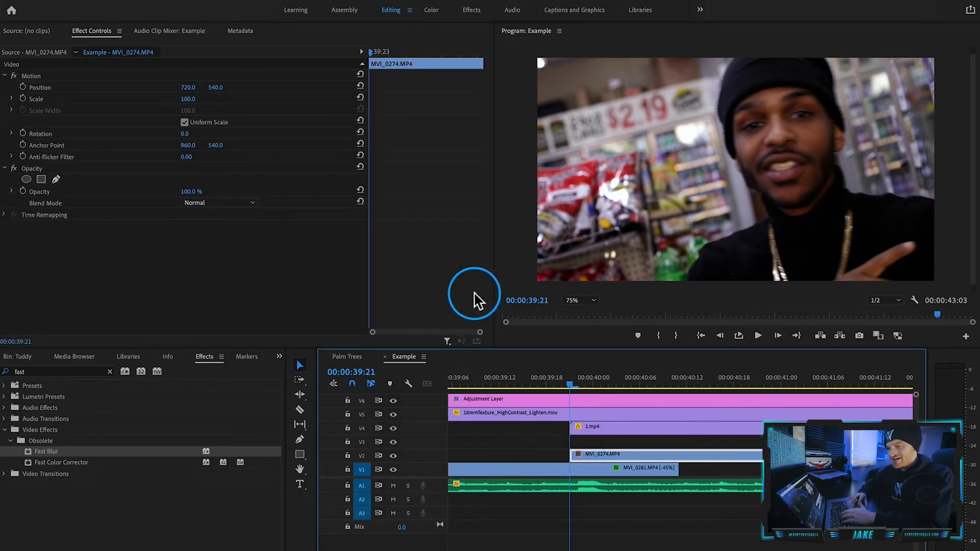
{"action": "left_click", "coordinate": [39, 178]}
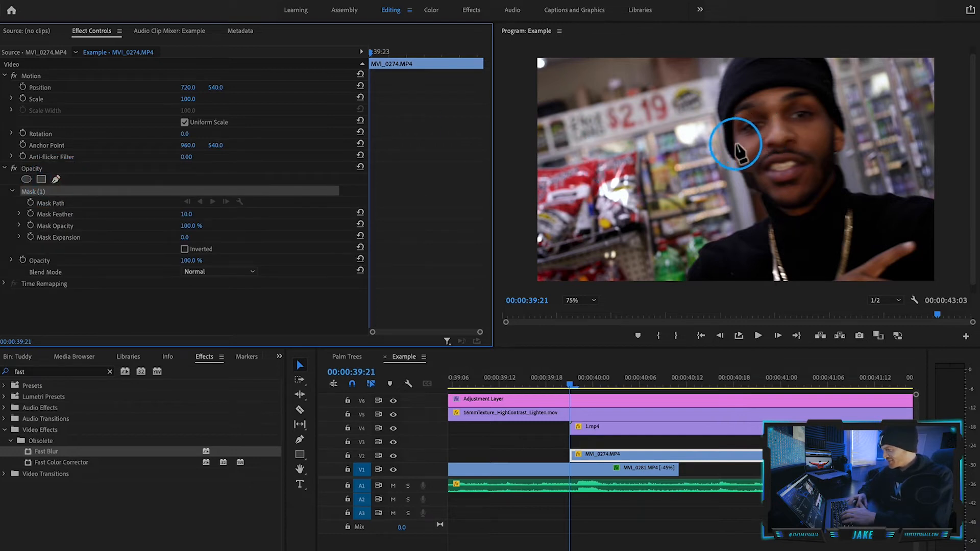
Draw a small jagged Pen mask beside the masked man's face on MVI_0274.
{"action": "left_click_drag", "start_coordinate": [736, 144], "coordinate": [789, 156]}
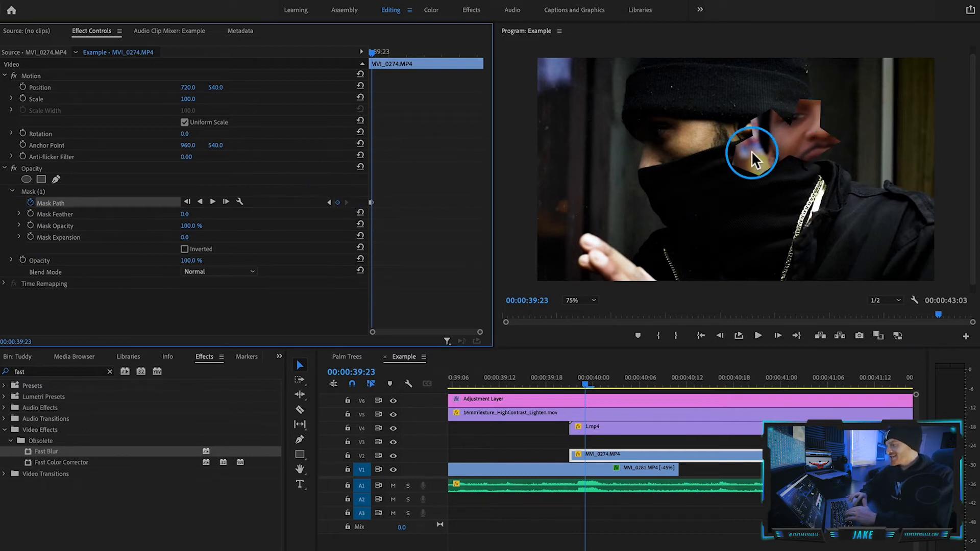
{"action": "mouse_move", "coordinate": [379, 188]}
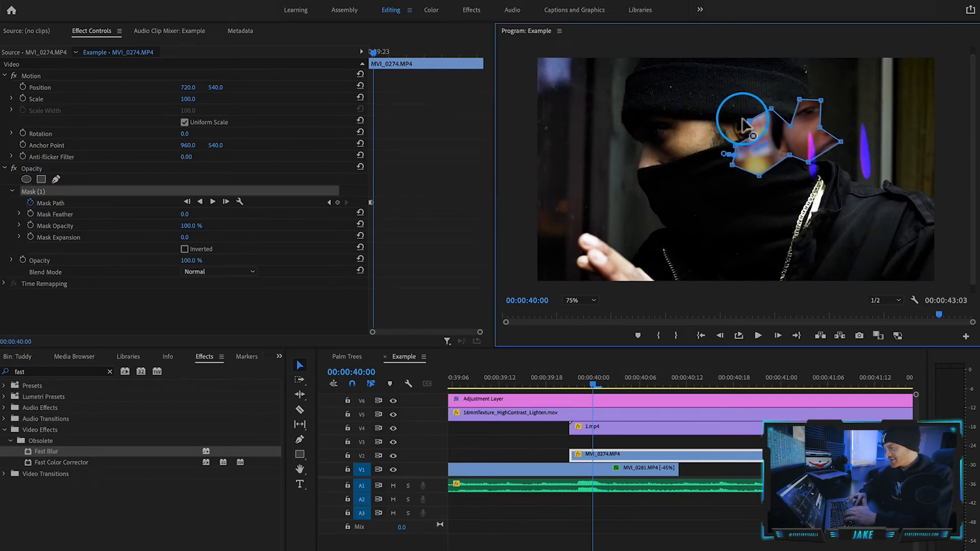
Drag mask vertices outward so the jagged mask covers much of the picture by 00:00:40:03.
{"action": "left_click_drag", "start_coordinate": [744, 118], "coordinate": [790, 60]}
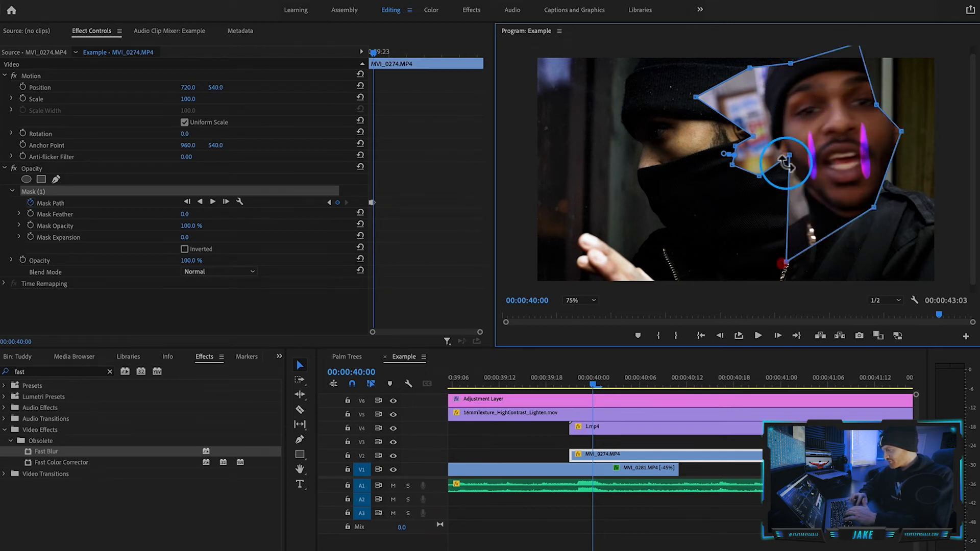
{"action": "left_click_drag", "start_coordinate": [785, 156], "coordinate": [786, 259]}
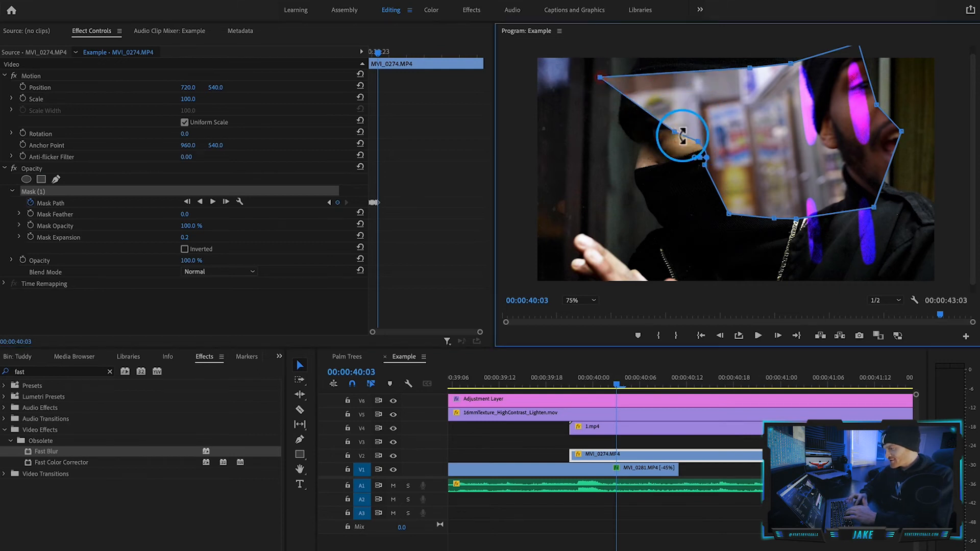
Push the mask's lower, right and top vertices past the frame edges and advance to 00:00:40:06.
{"action": "left_click_drag", "start_coordinate": [684, 136], "coordinate": [686, 280]}
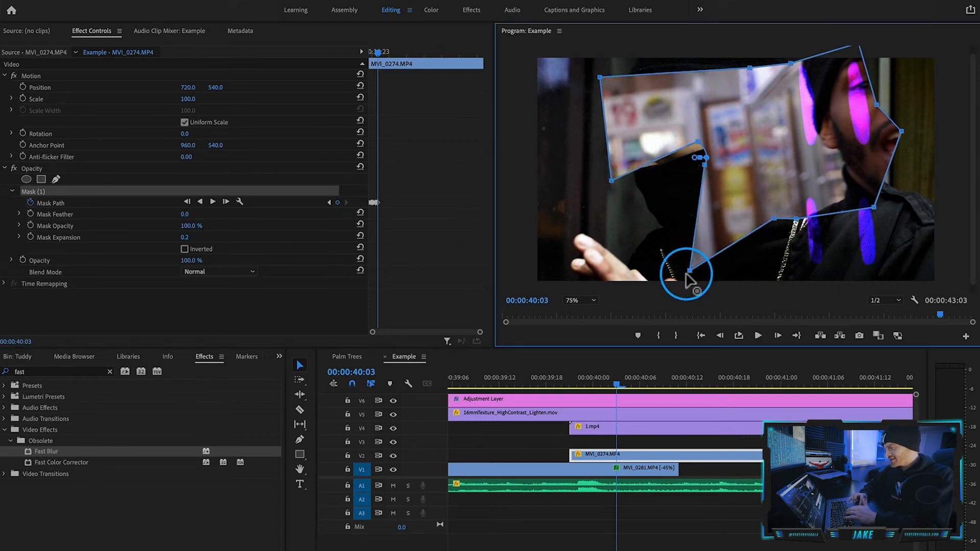
{"action": "left_click_drag", "start_coordinate": [686, 271], "coordinate": [812, 247]}
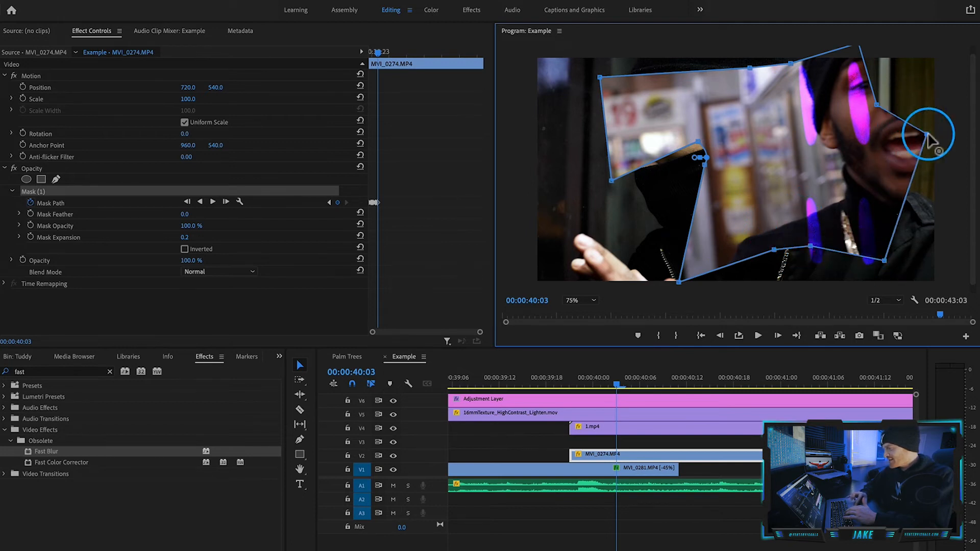
{"action": "left_click_drag", "start_coordinate": [931, 133], "coordinate": [753, 65]}
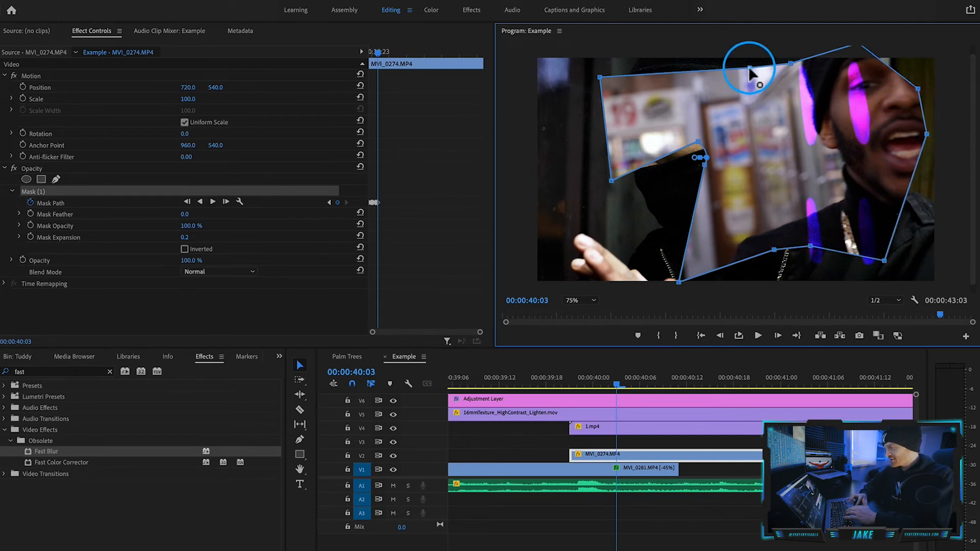
{"action": "left_click_drag", "start_coordinate": [750, 62], "coordinate": [610, 79]}
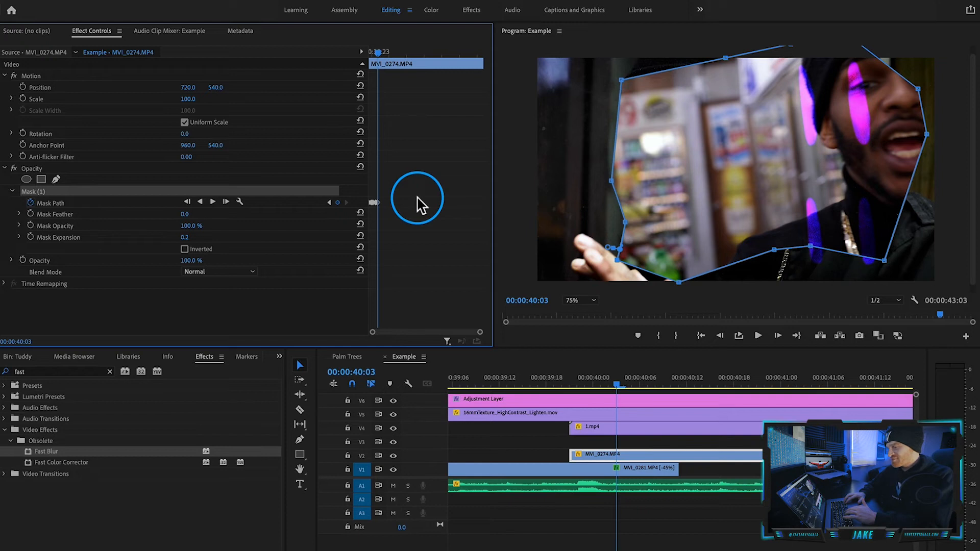
{"action": "key", "text": "Right"}
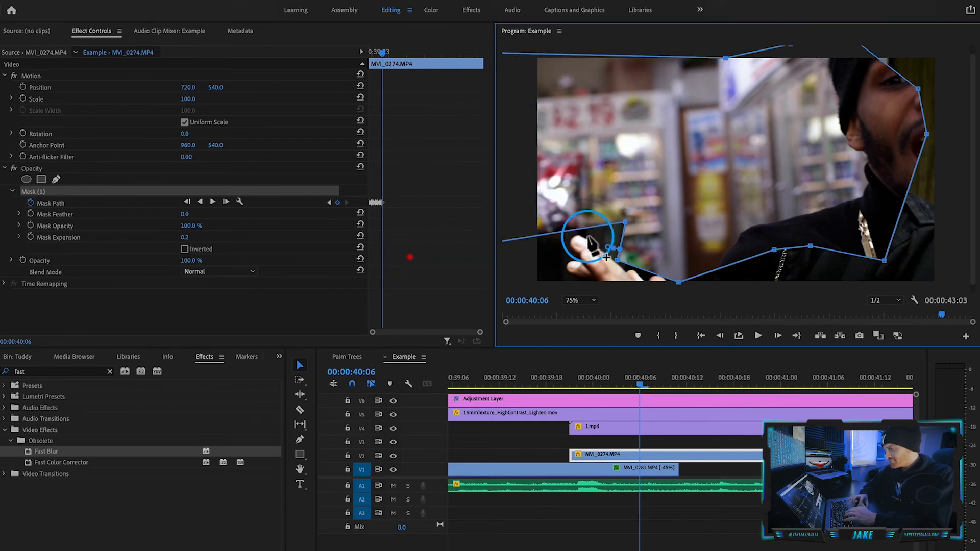
Pull the last lower-left mask vertices off-frame and scrub back to 00:00:39:22 to preview the reveal.
{"action": "left_click_drag", "start_coordinate": [603, 253], "coordinate": [628, 224]}
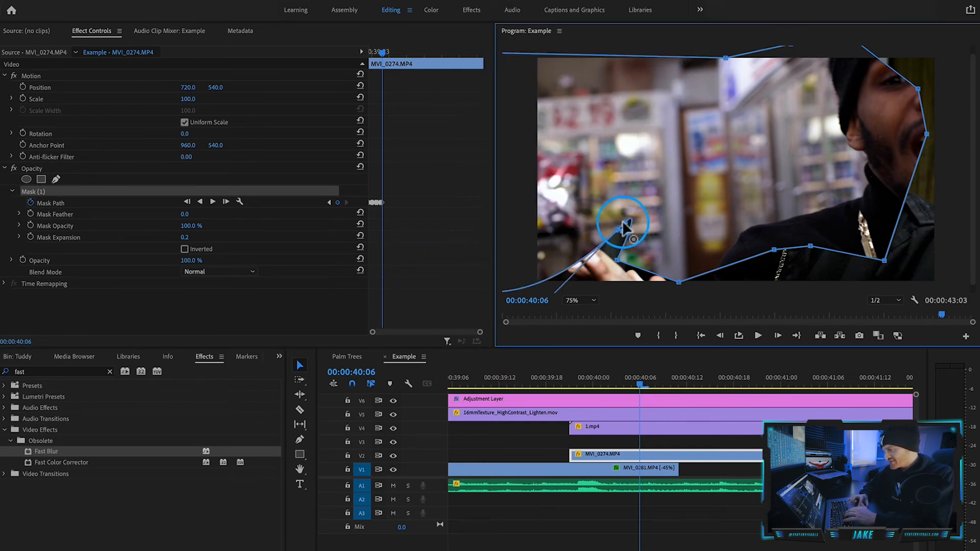
{"action": "left_click_drag", "start_coordinate": [622, 224], "coordinate": [681, 283]}
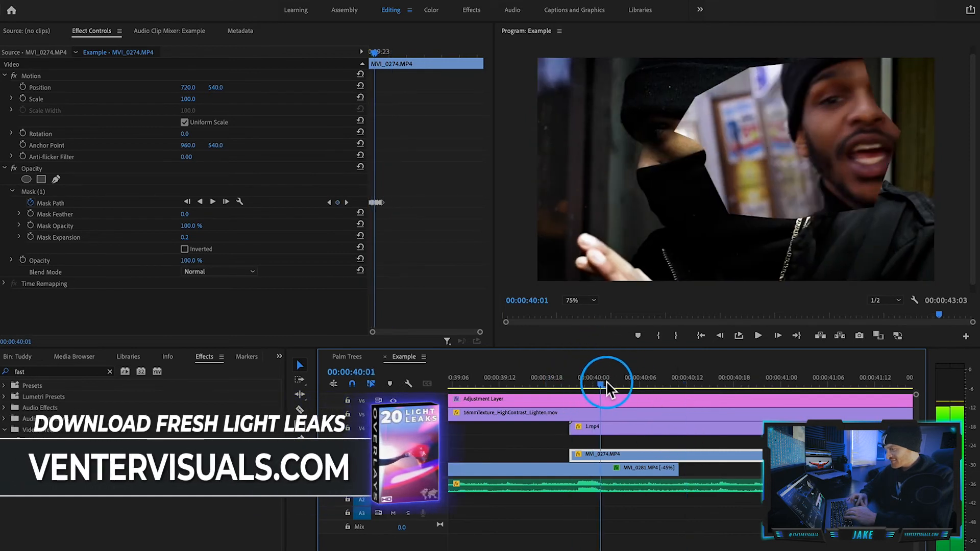
{"action": "left_click_drag", "start_coordinate": [603, 383], "coordinate": [576, 383]}
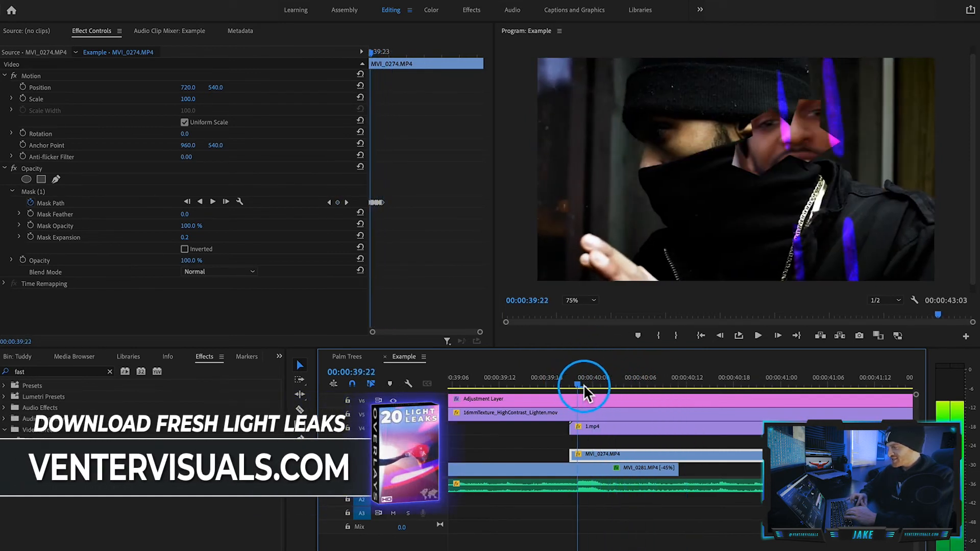